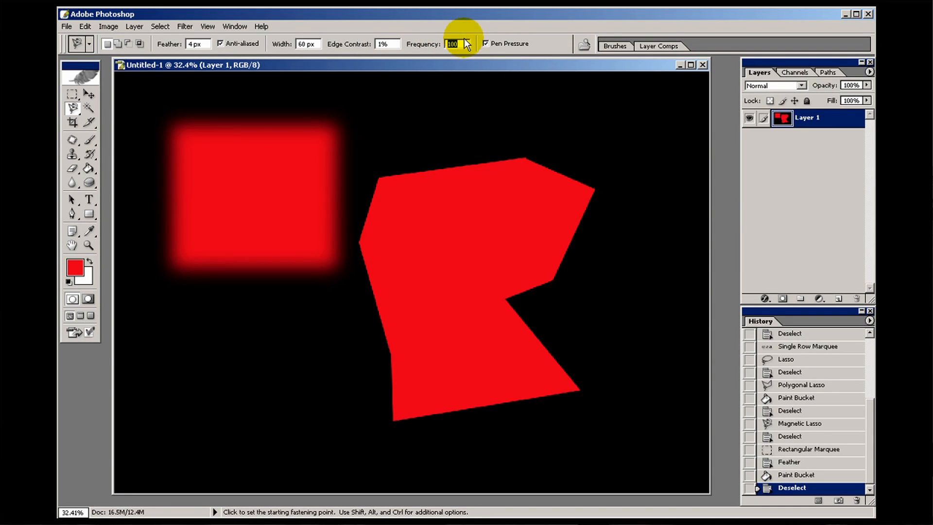
# - With Frequency at 50, trace the feathered red square's edge with the Magnetic Lasso, then deselect
pyautogui.write('50')
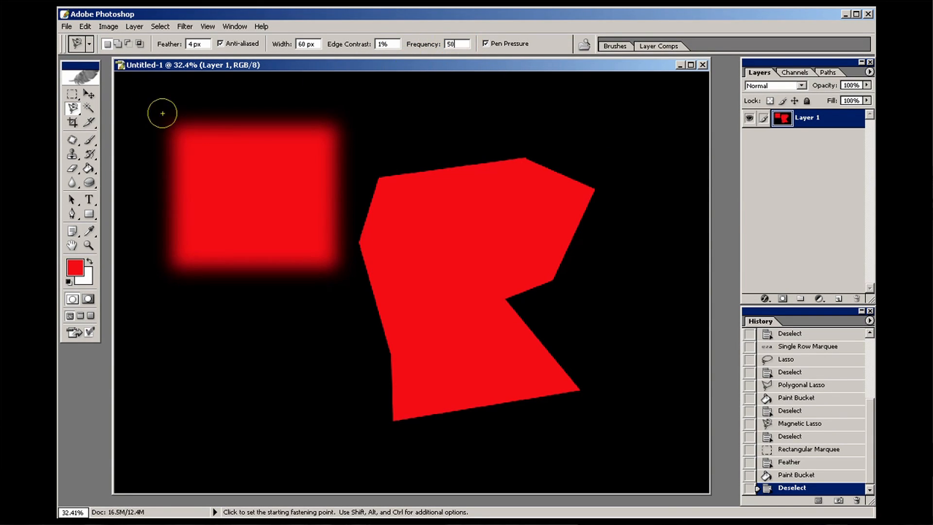
pyautogui.moveTo(163, 113); pyautogui.dragTo(287, 128)
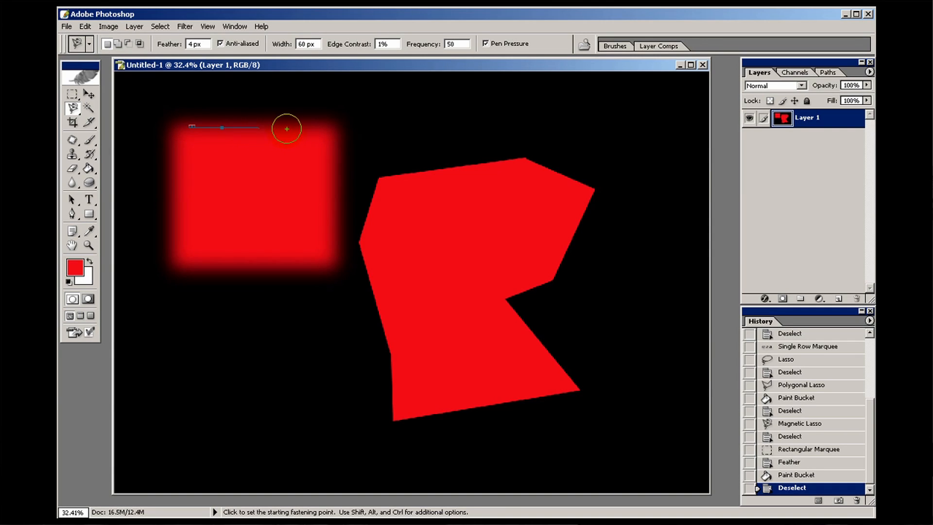
pyautogui.click(329, 261)
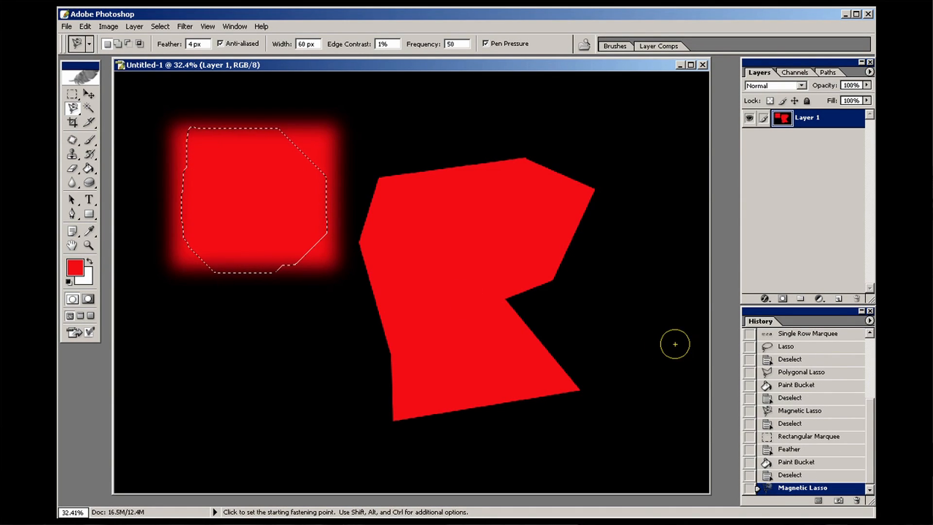
pyautogui.press('Ctrl+D')
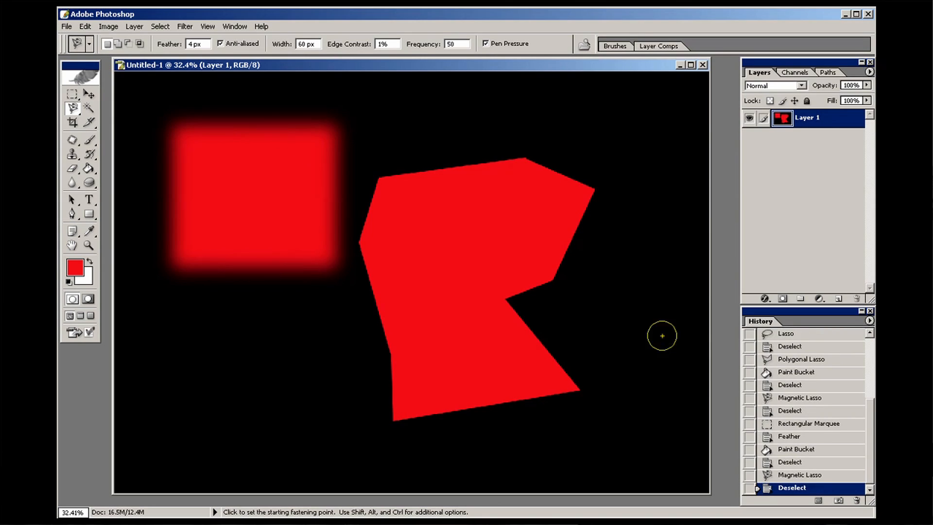
# - Replace the Magnetic Lasso's Frequency value in the options bar with 100
pyautogui.click(384, 44)
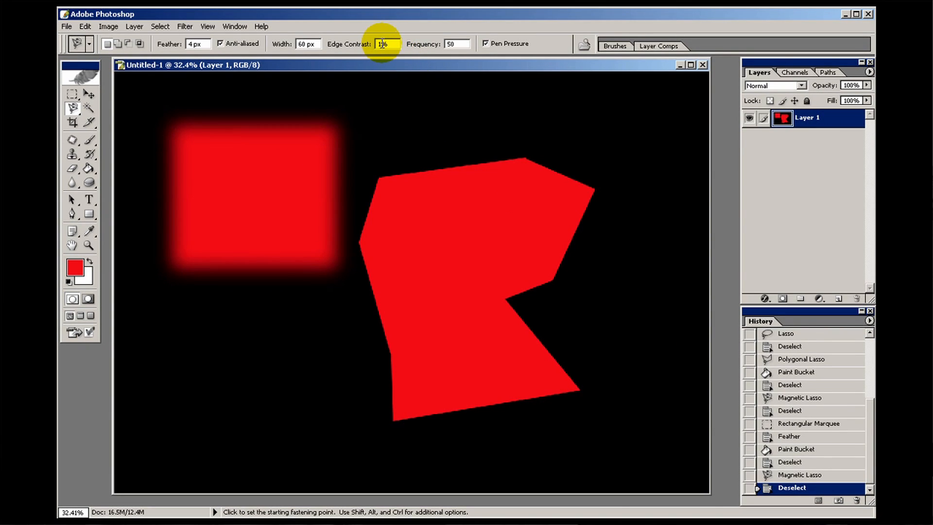
pyautogui.click(455, 44)
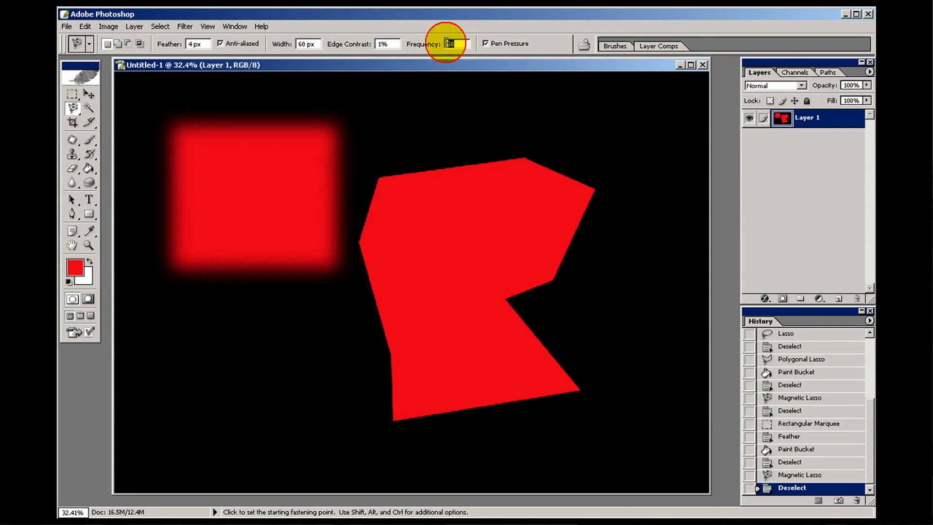
pyautogui.click(454, 44)
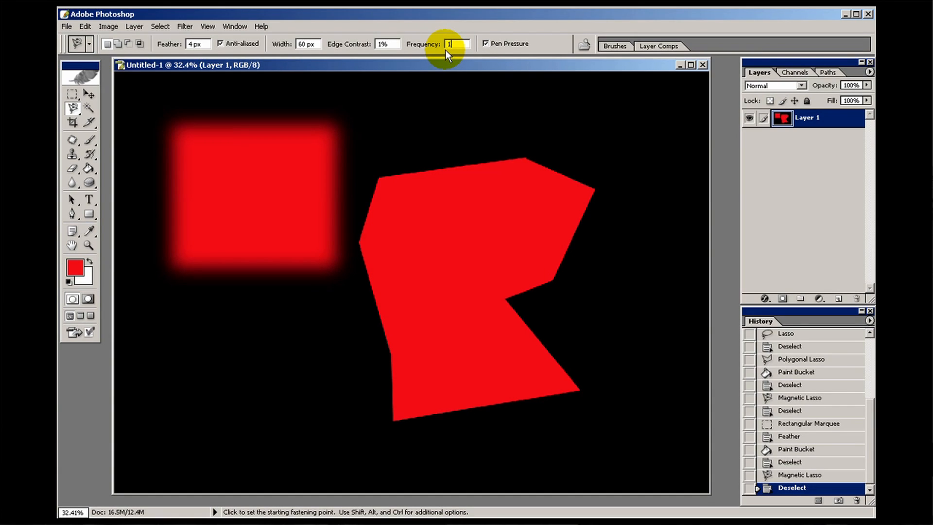
pyautogui.write('100')
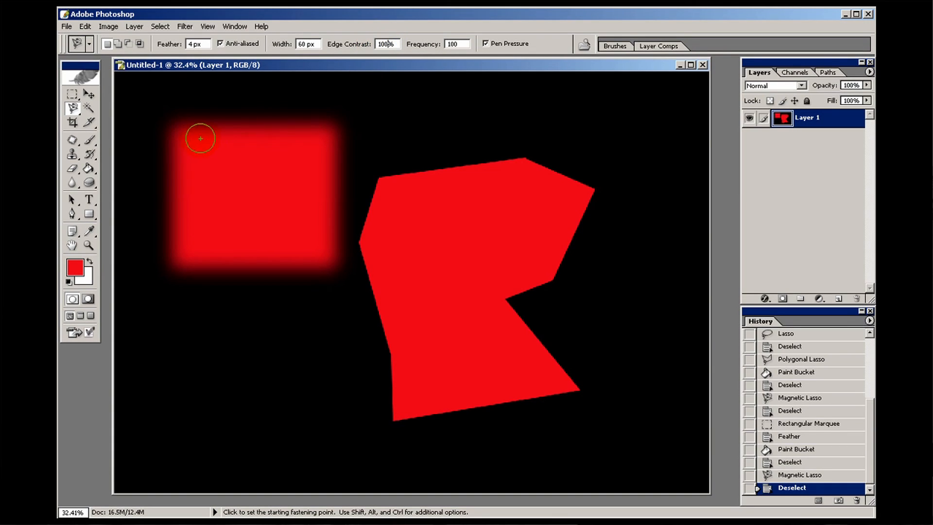
pyautogui.moveTo(273, 127)
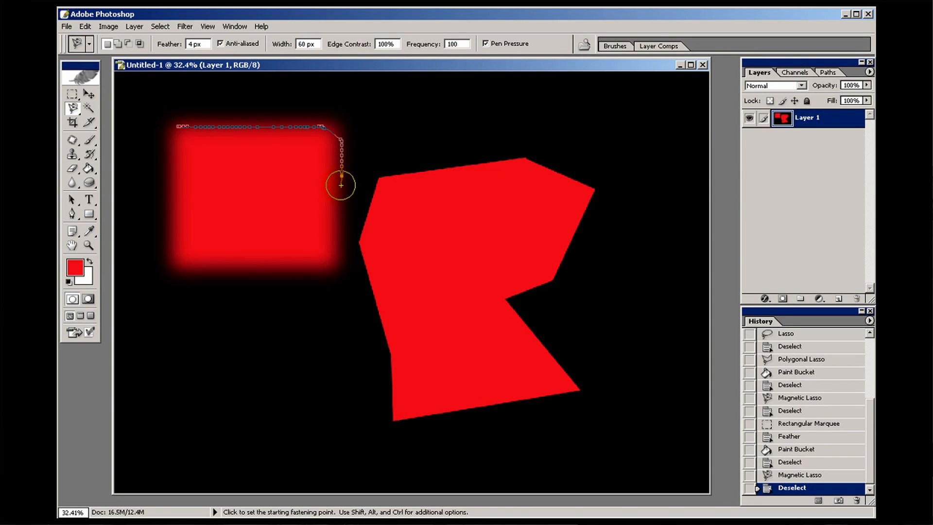
pyautogui.moveTo(222, 269)
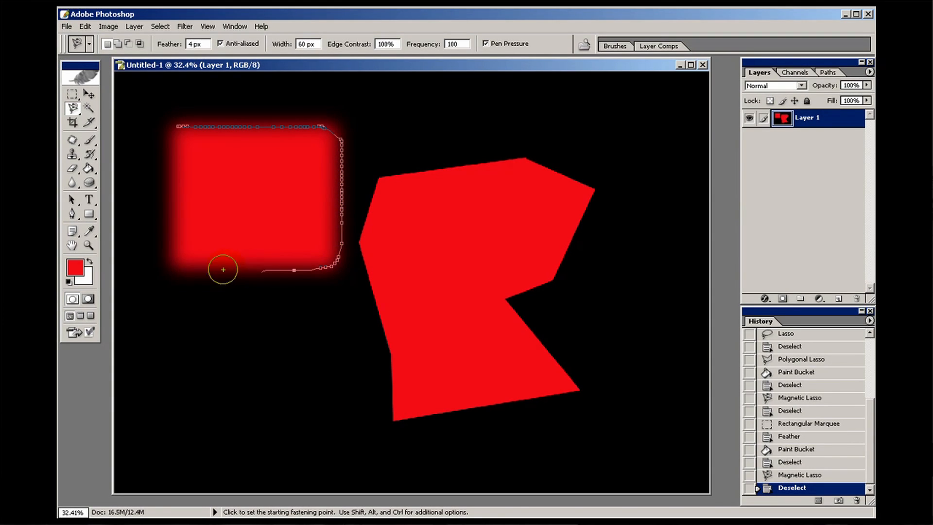